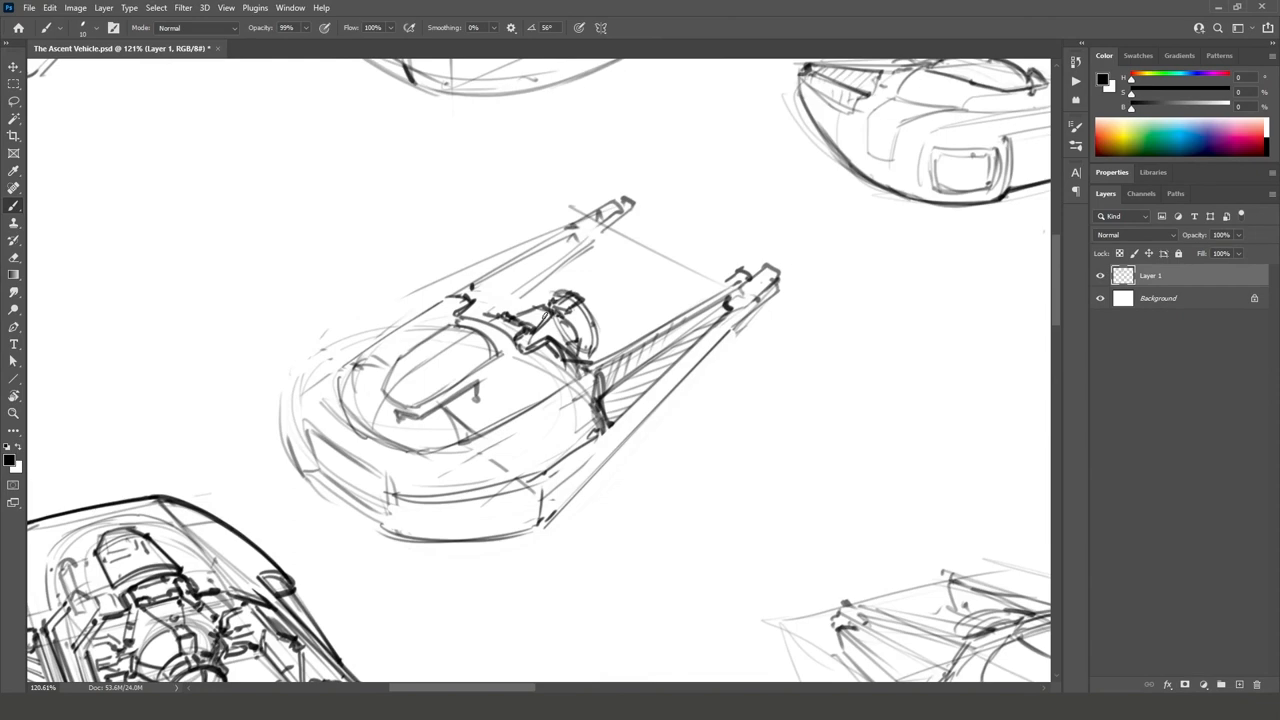
# Scroll down the canvas to the rough hover vehicle sketch before inking over it
pyautogui.scroll(-3)
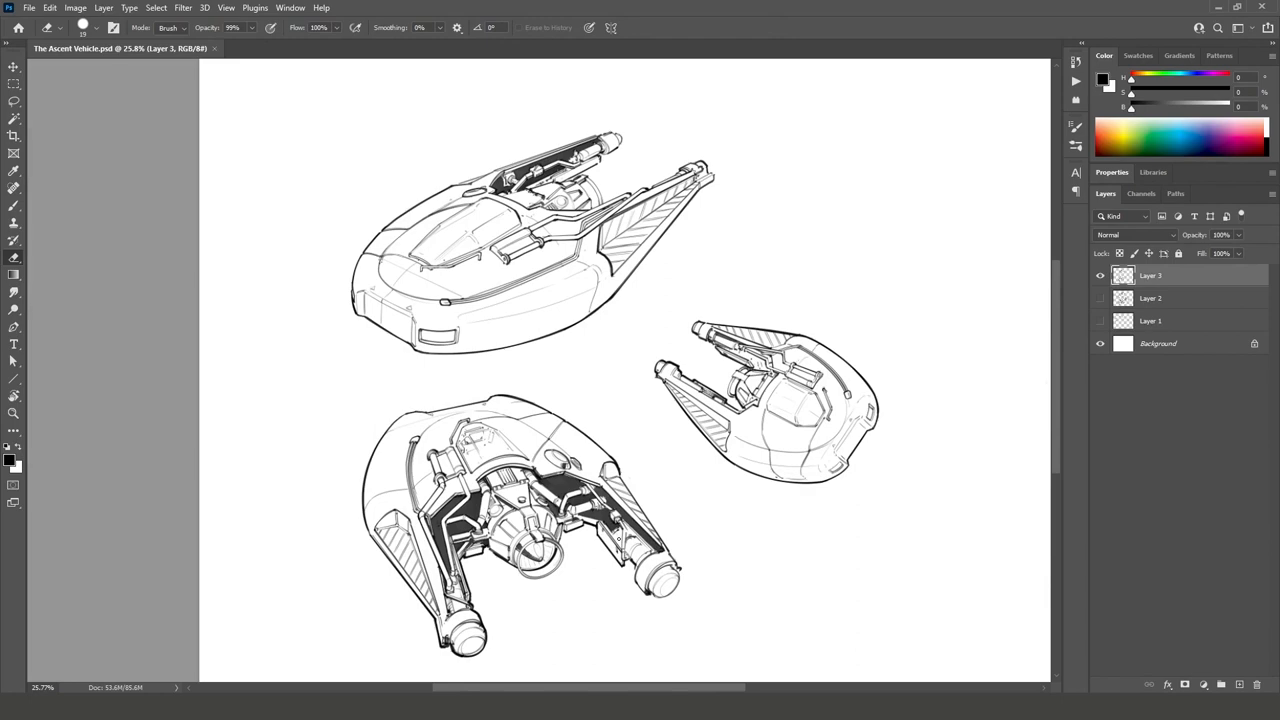
# Render the added inked view in Vizcom S2R and pick a greyscale render thumbnail
pyautogui.click(297, 48)
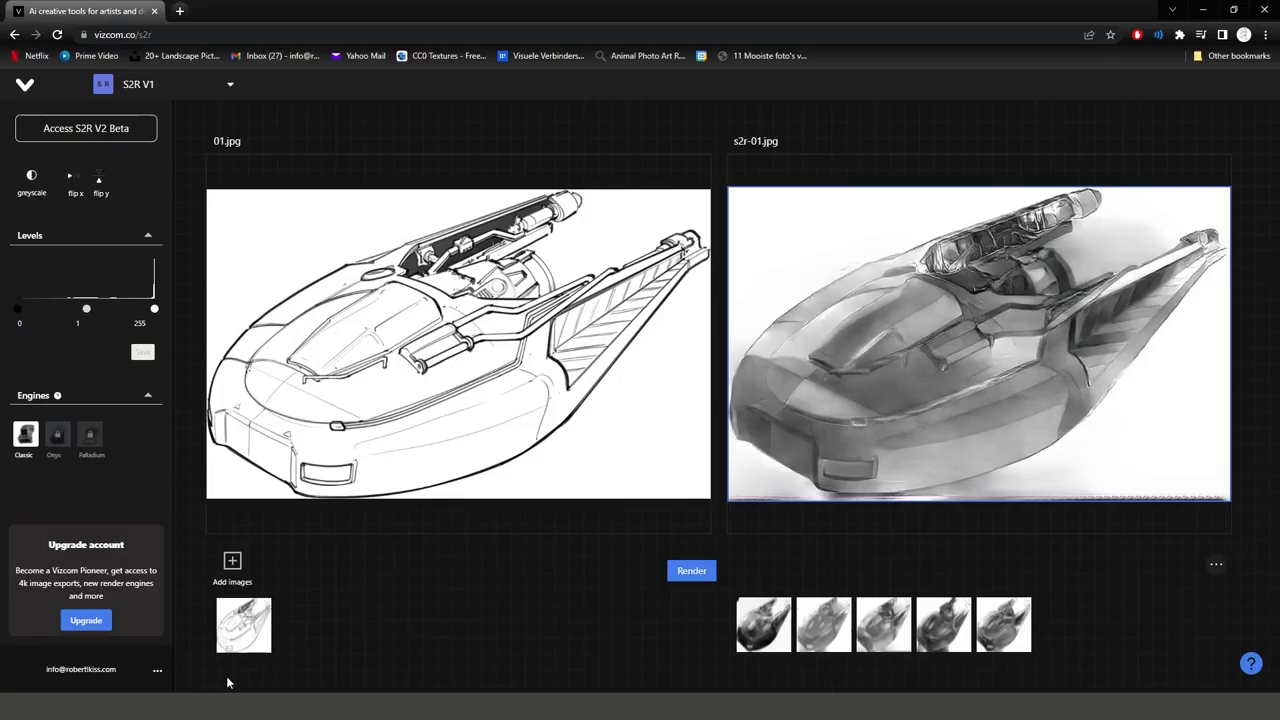
pyautogui.click(1058, 624)
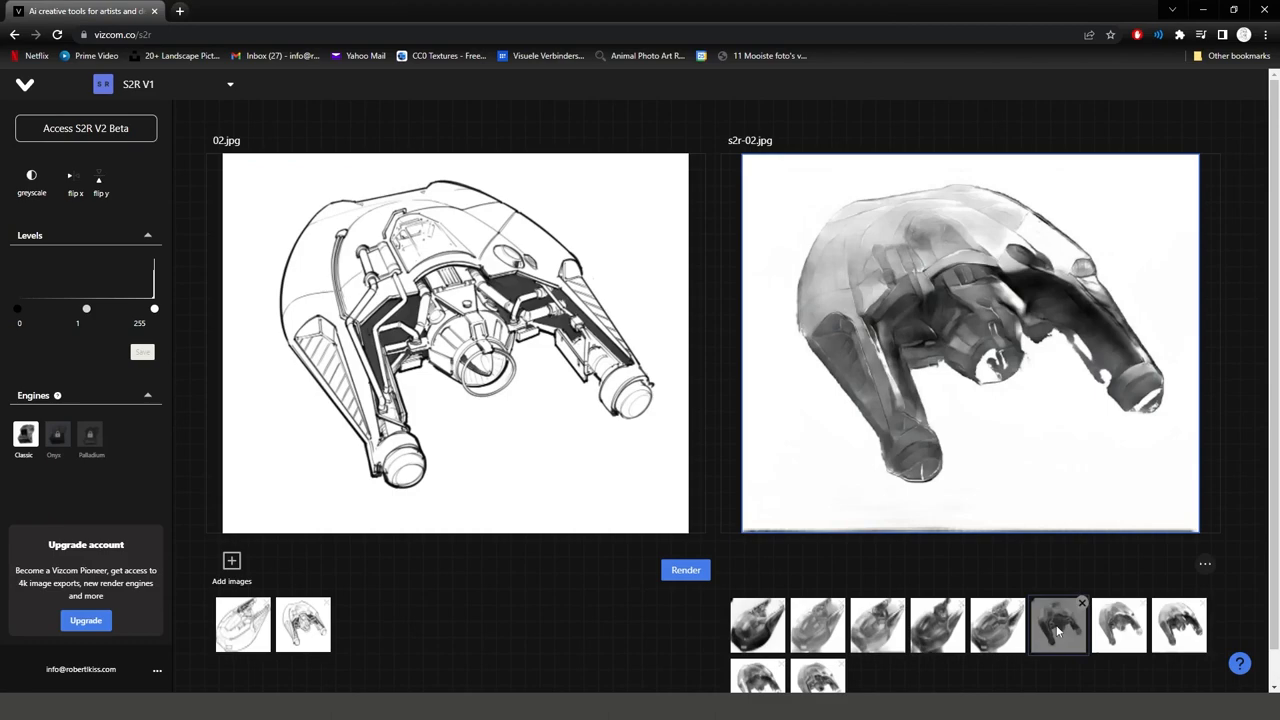